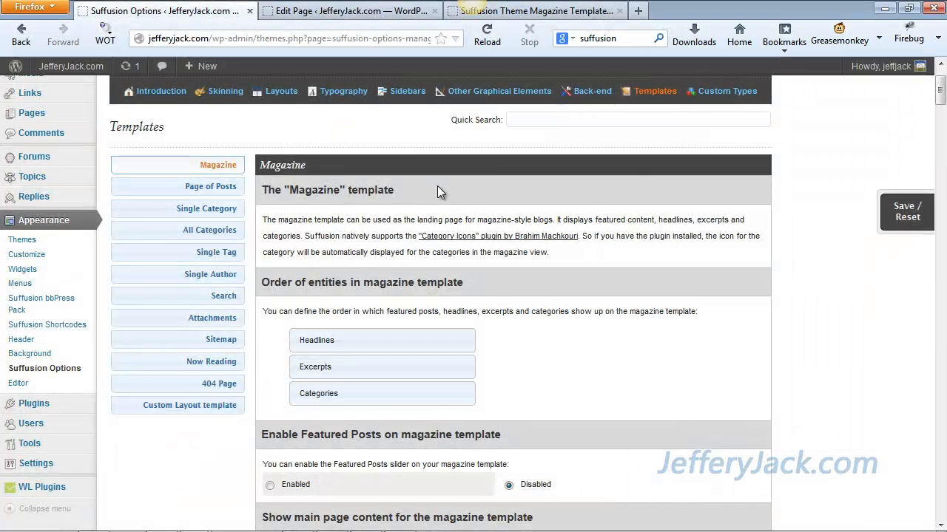
# - Switch from Suffusion Options to the Edit Page browser tab
pyautogui.click(347, 11)
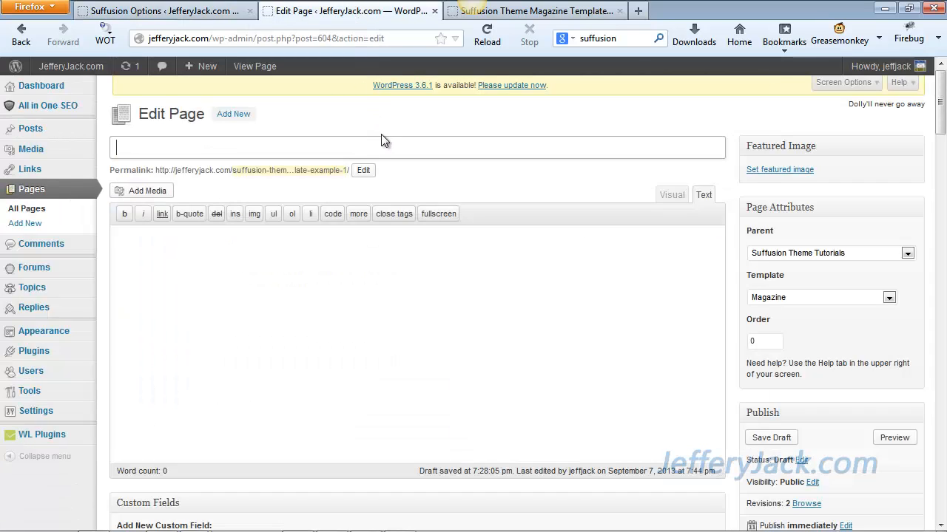
pyautogui.moveTo(391, 142)
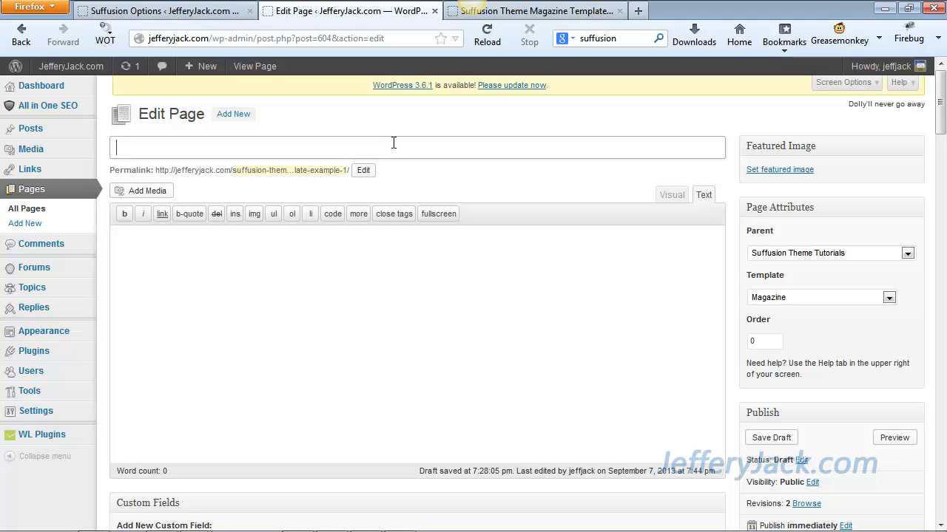
# - Title the page 'Suffusion Theme Magazine Template Example #1', keep the Magazine template, and save the draft
pyautogui.write('Suffusion Theme Magazine Template Example #1')
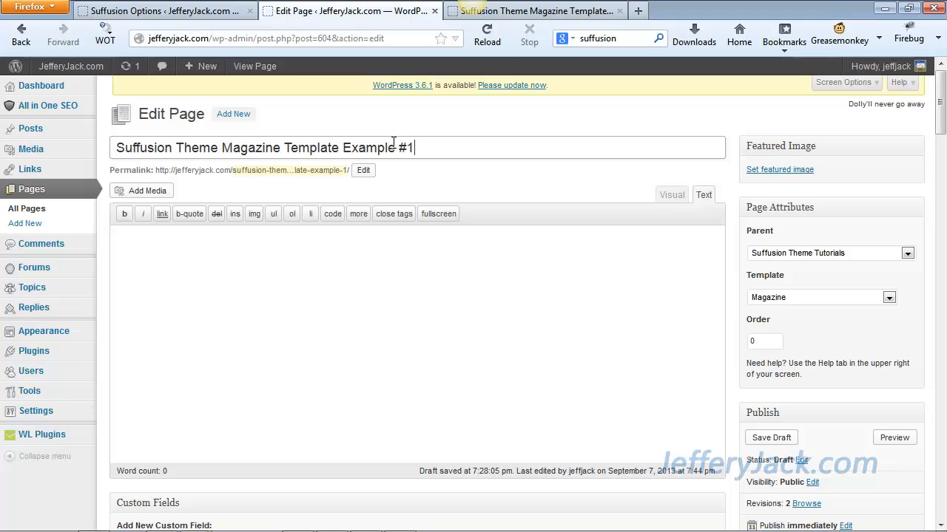
pyautogui.moveTo(441, 151)
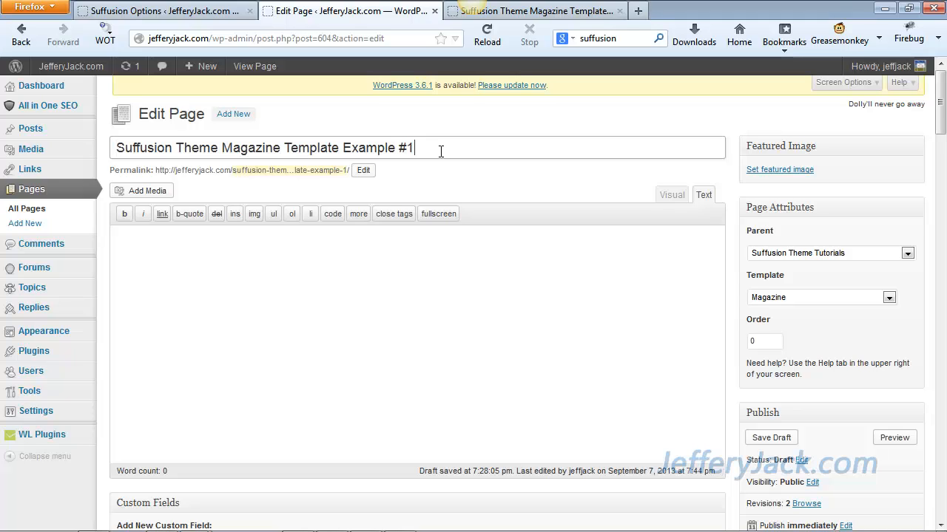
pyautogui.moveTo(455, 195)
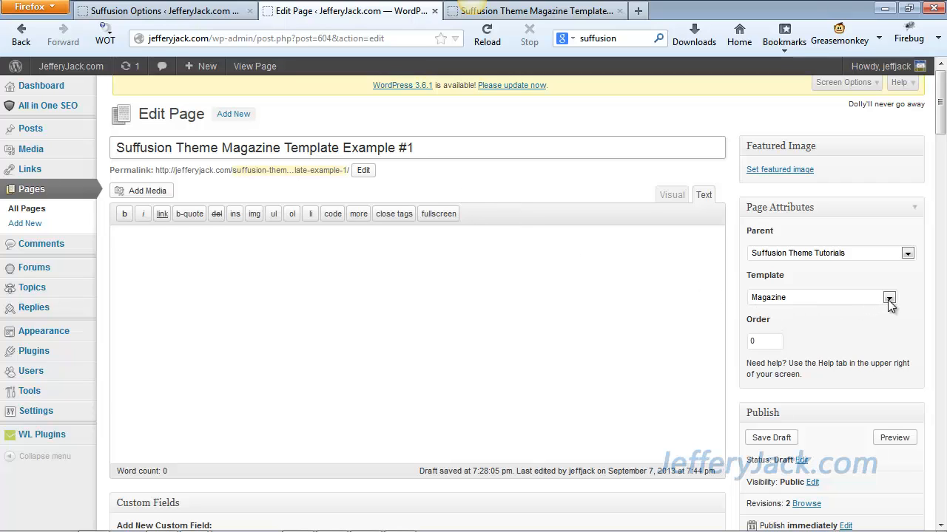
pyautogui.click(887, 297)
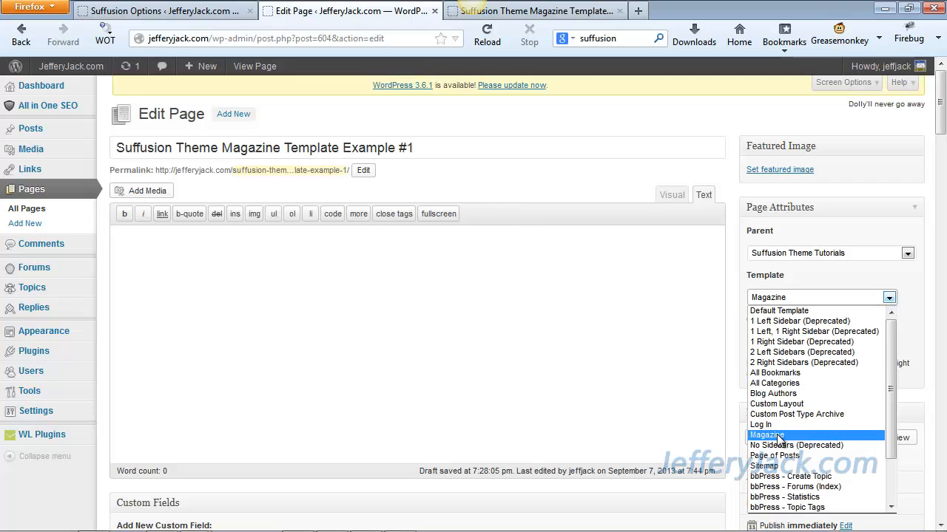
pyautogui.click(767, 435)
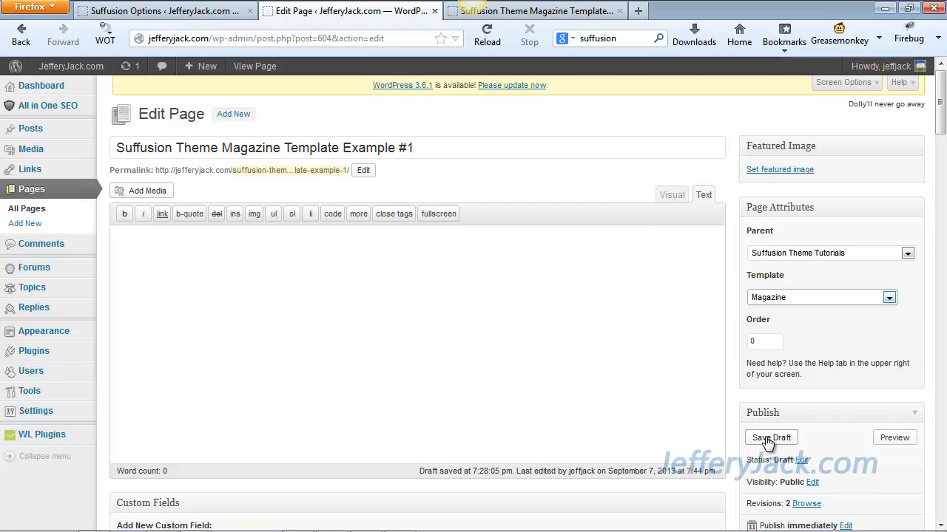
pyautogui.click(770, 438)
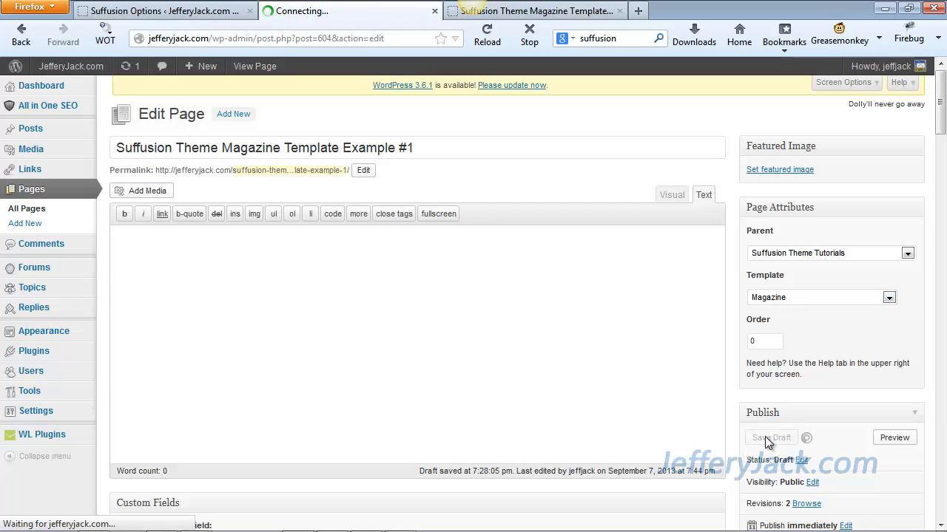
pyautogui.click(770, 437)
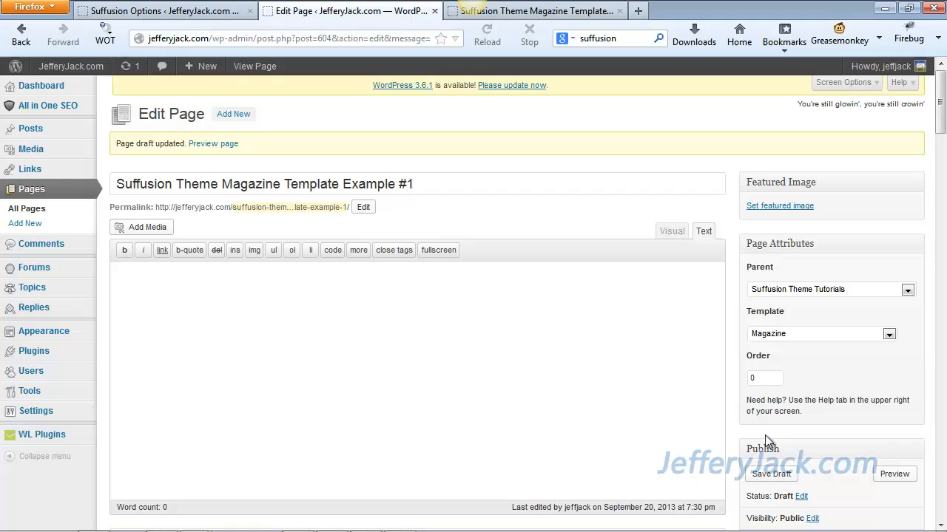
pyautogui.moveTo(762, 432)
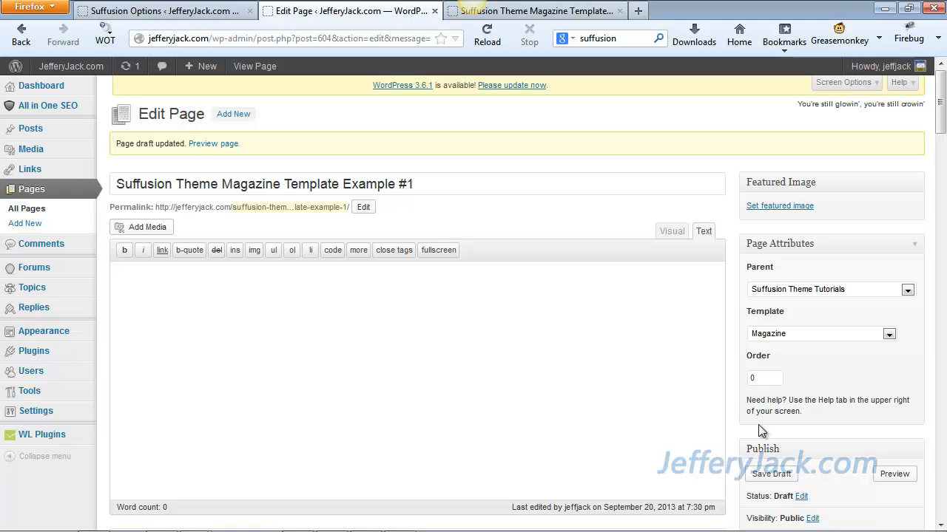
pyautogui.moveTo(893, 473)
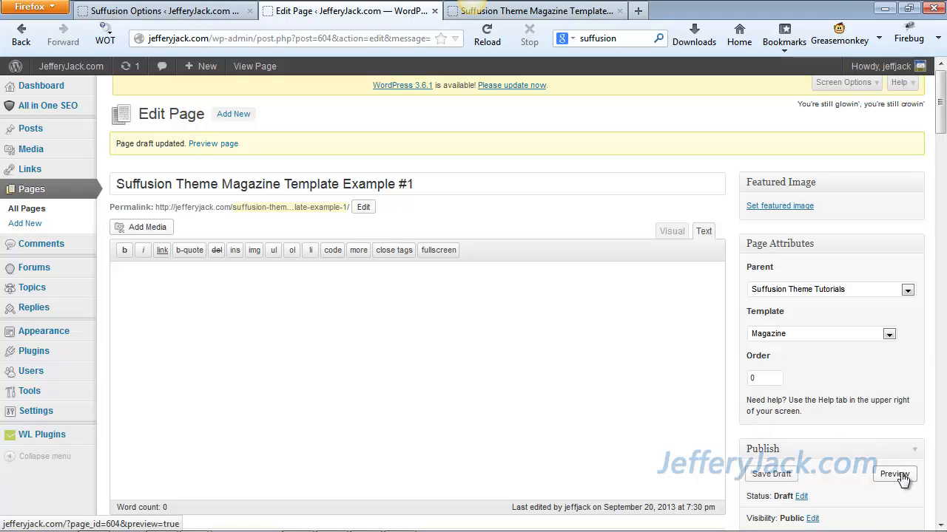
# - Preview the draft page in a new tab, then return to the Suffusion Templates settings
pyautogui.rightClick(893, 474)
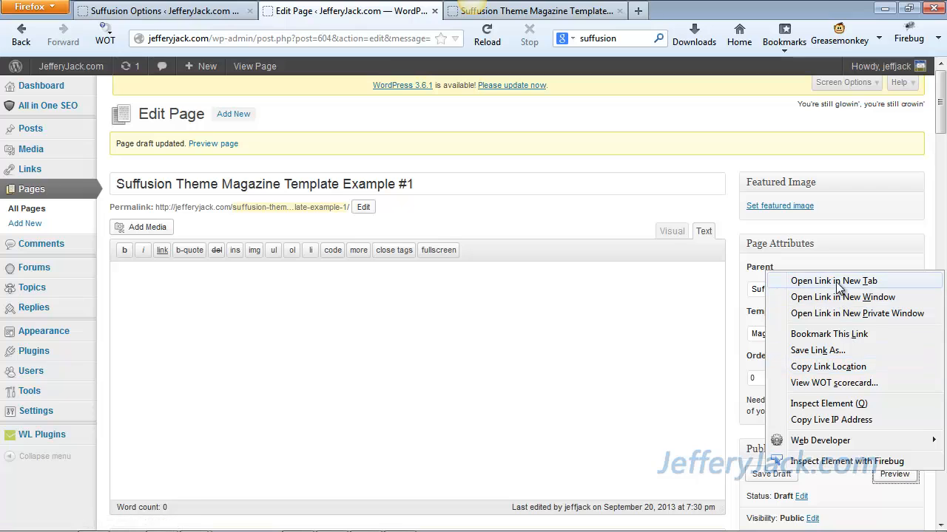
pyautogui.click(834, 281)
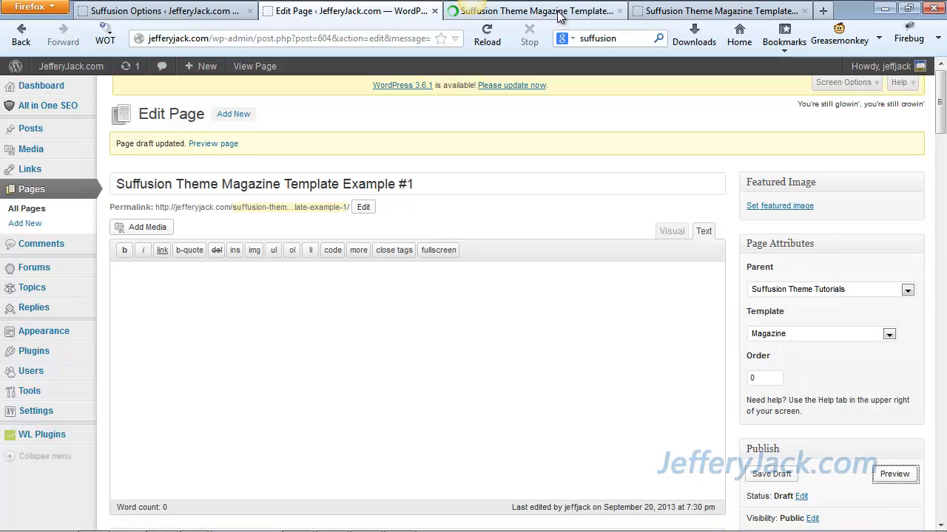
pyautogui.click(893, 473)
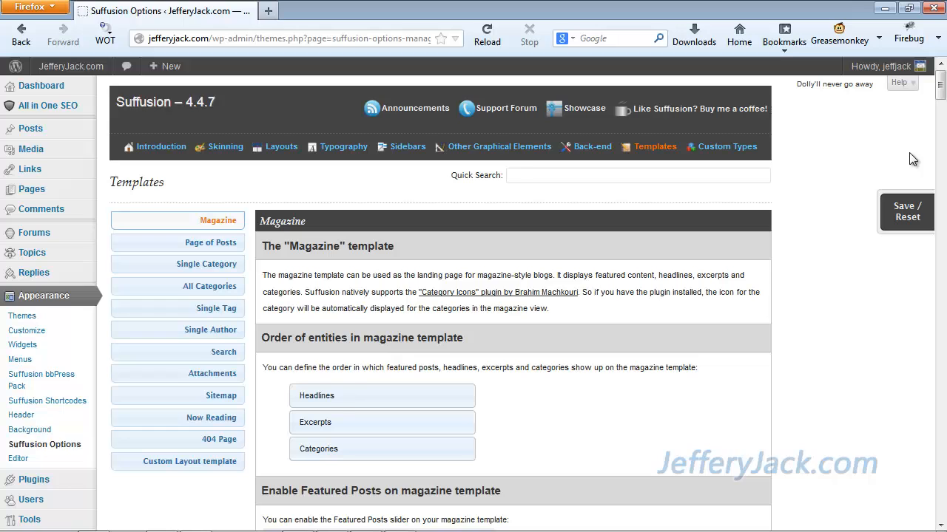
# - Scroll through the Magazine settings to review entity order and main-page-content options
pyautogui.scroll(-3)
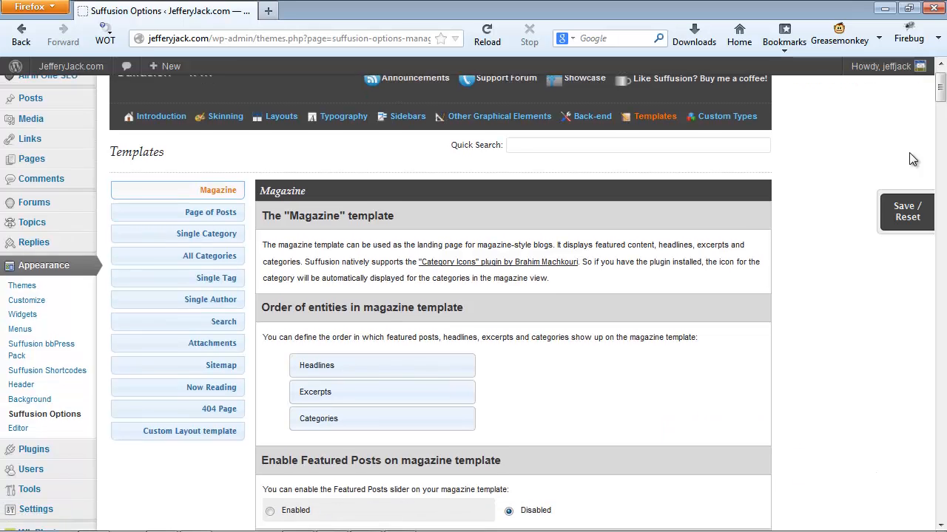
pyautogui.scroll(-3)
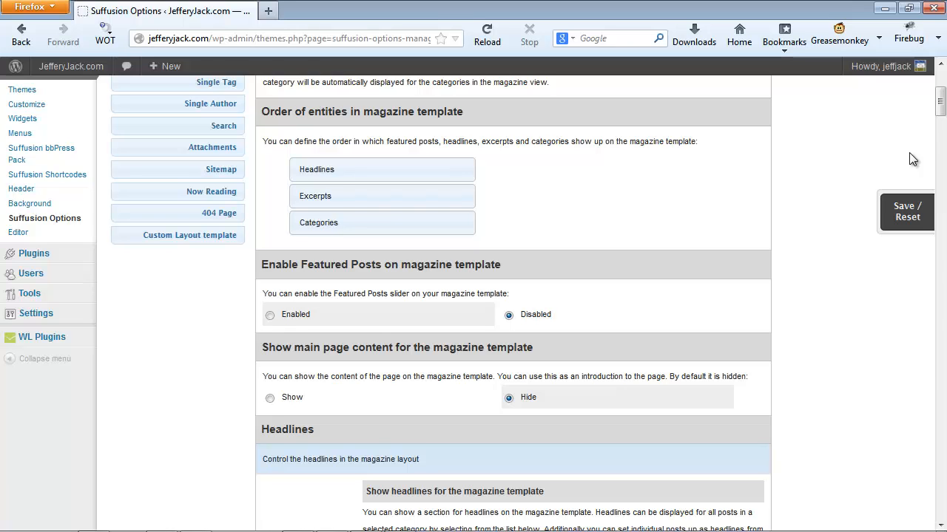
pyautogui.scroll(-3)
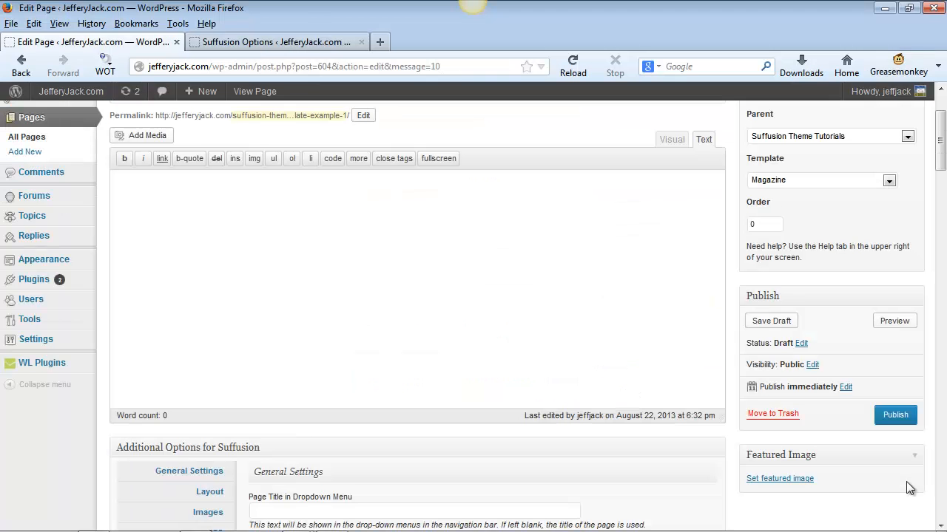
# - Write the intro 'This is the Suffusion theme magazine template main content area. This area is for'
pyautogui.write('This is the Suffusion theme magazine template')
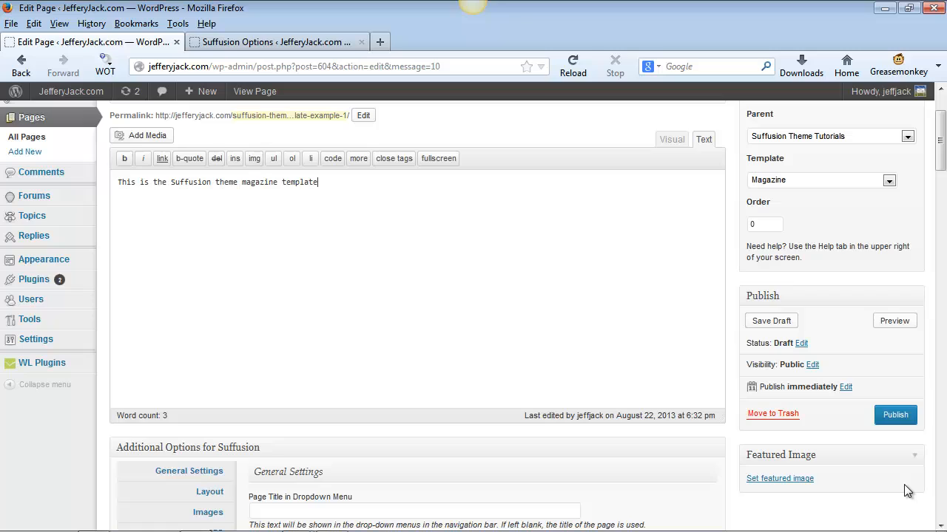
pyautogui.write('main content area.  This area is for')
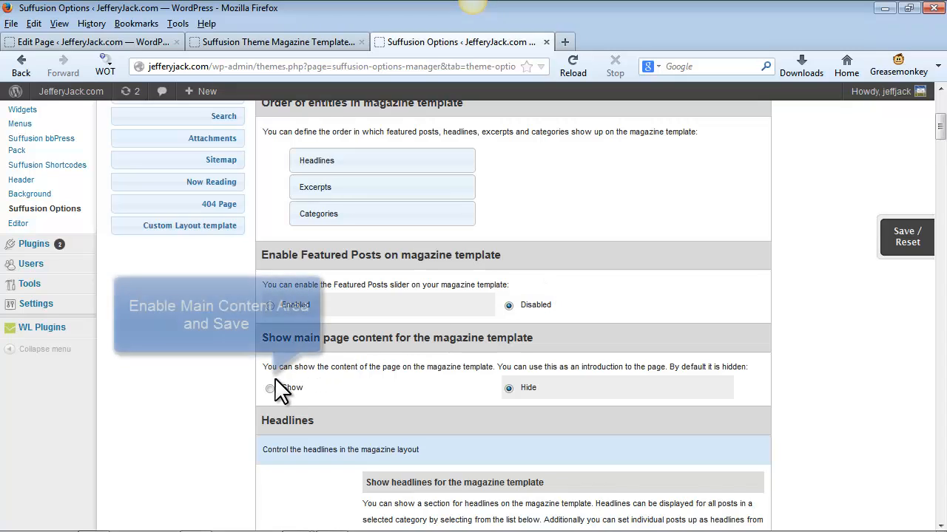
# - Set 'Show main page content for the magazine template' to Show and save page Magazine
pyautogui.click(269, 387)
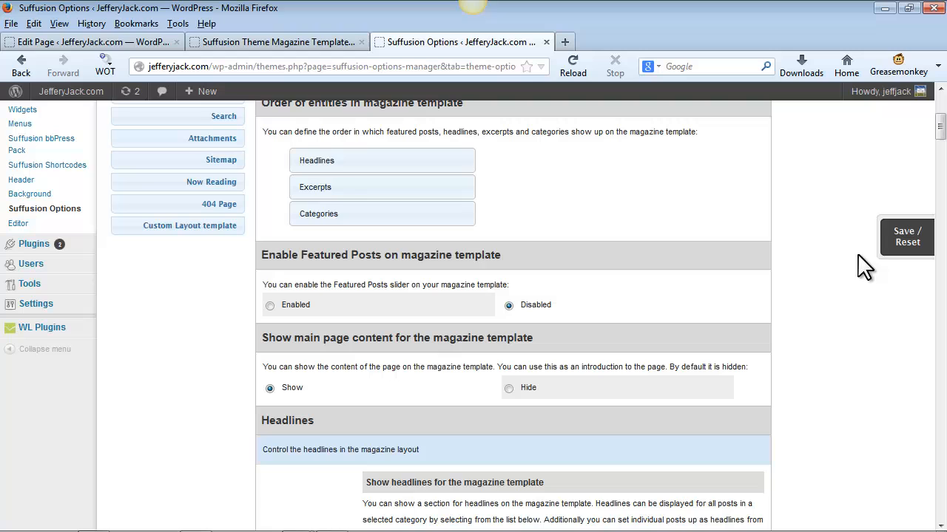
pyautogui.click(905, 237)
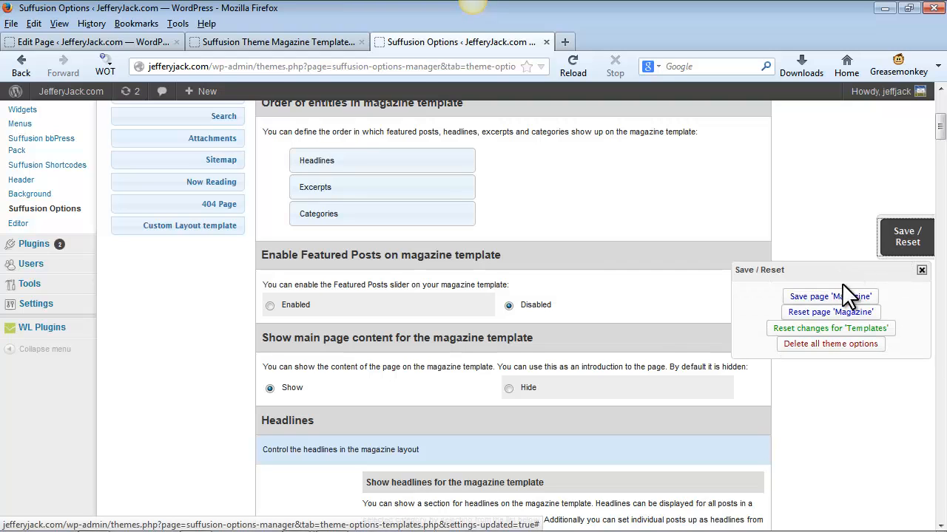
pyautogui.click(830, 296)
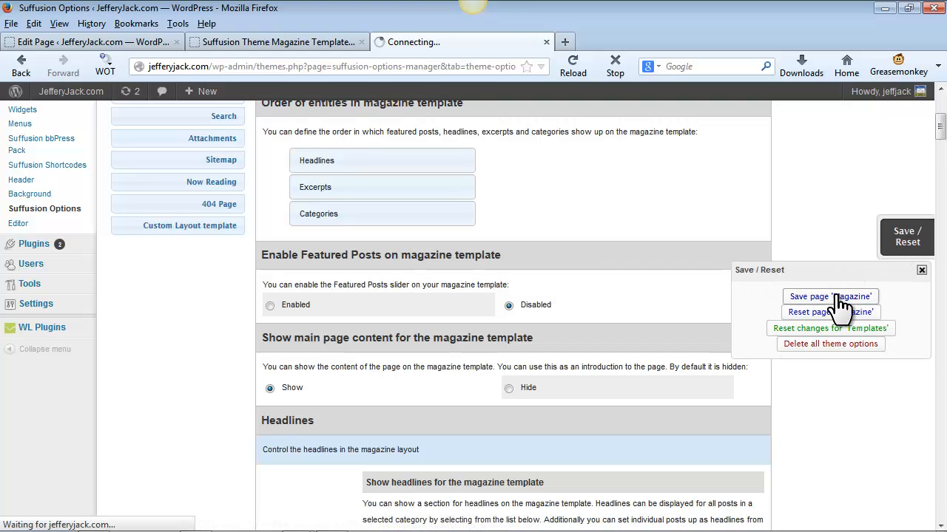
pyautogui.click(829, 295)
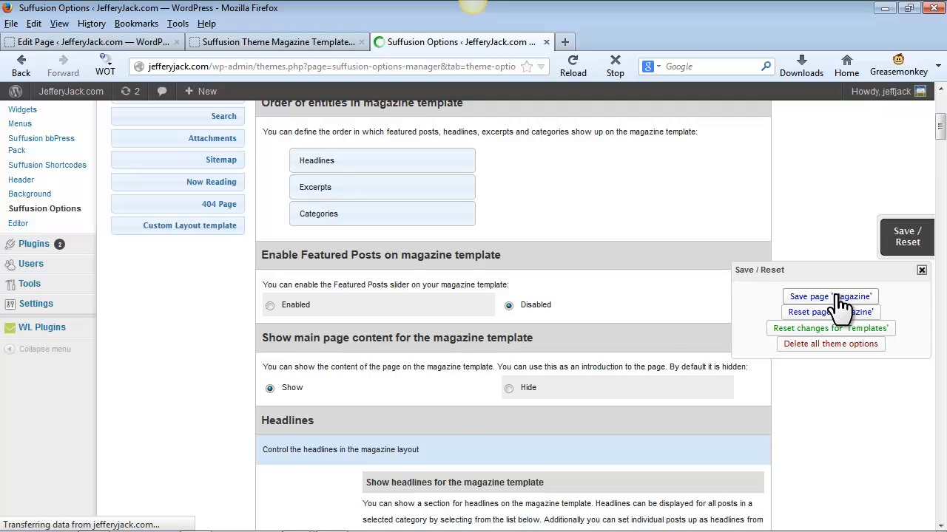
pyautogui.click(830, 296)
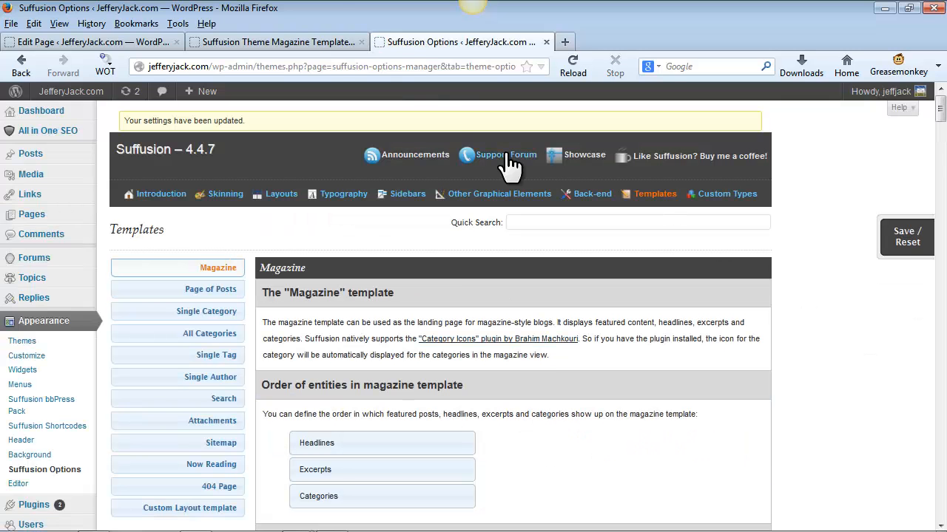
pyautogui.click(274, 41)
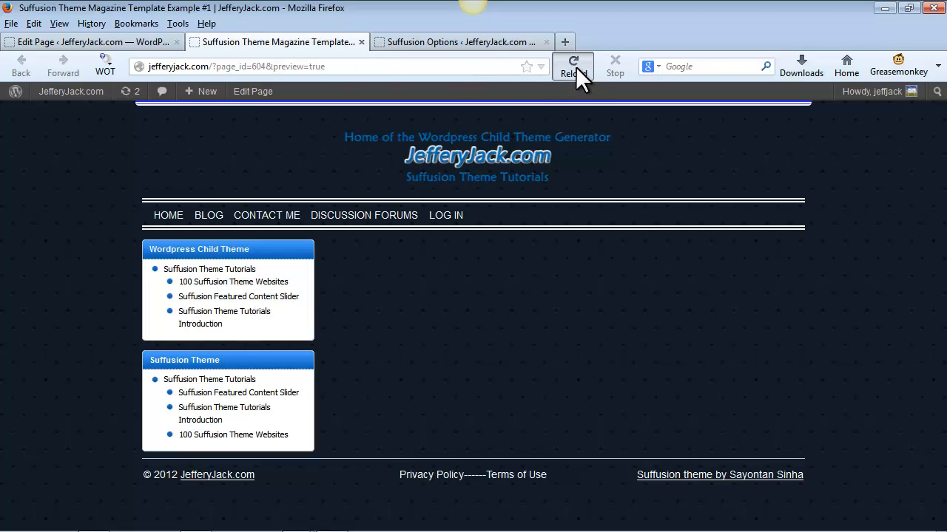
# - Reload the page preview so the title and intro text appear beside the sidebar widgets
pyautogui.click(571, 67)
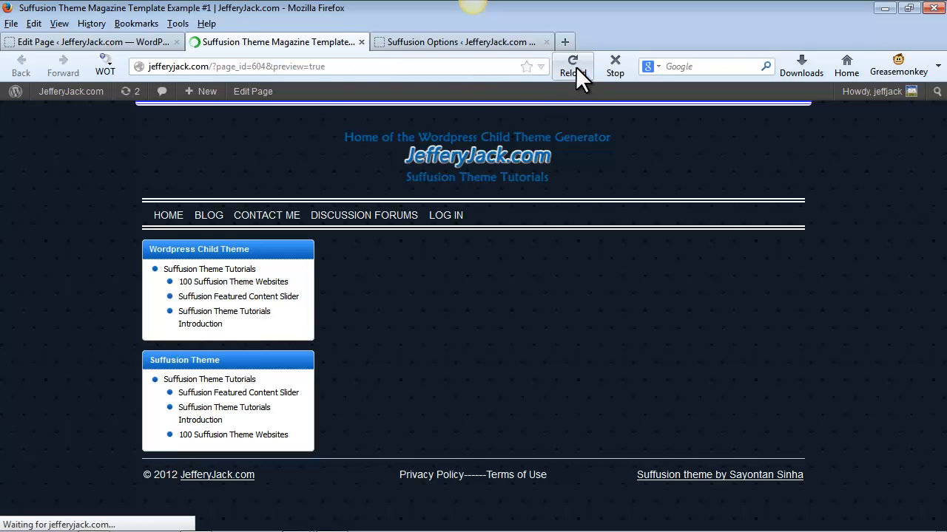
pyautogui.click(573, 65)
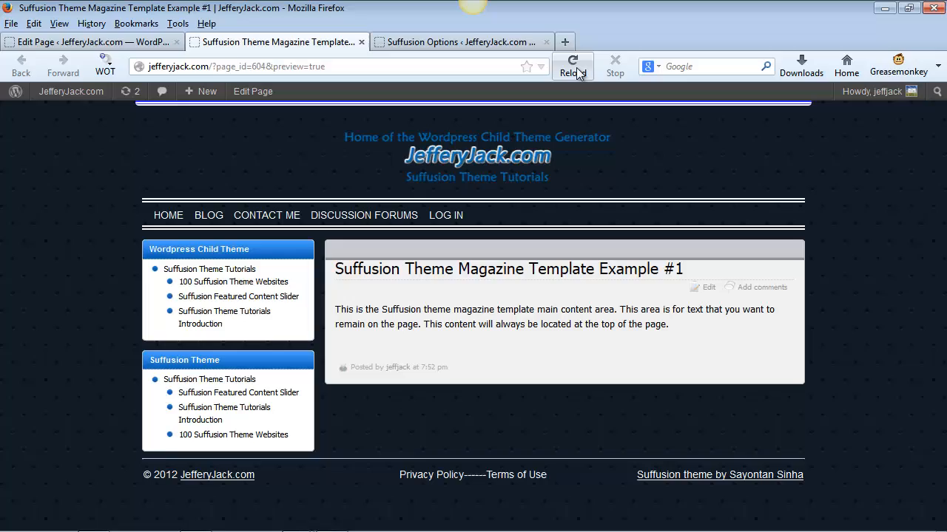
pyautogui.click(458, 42)
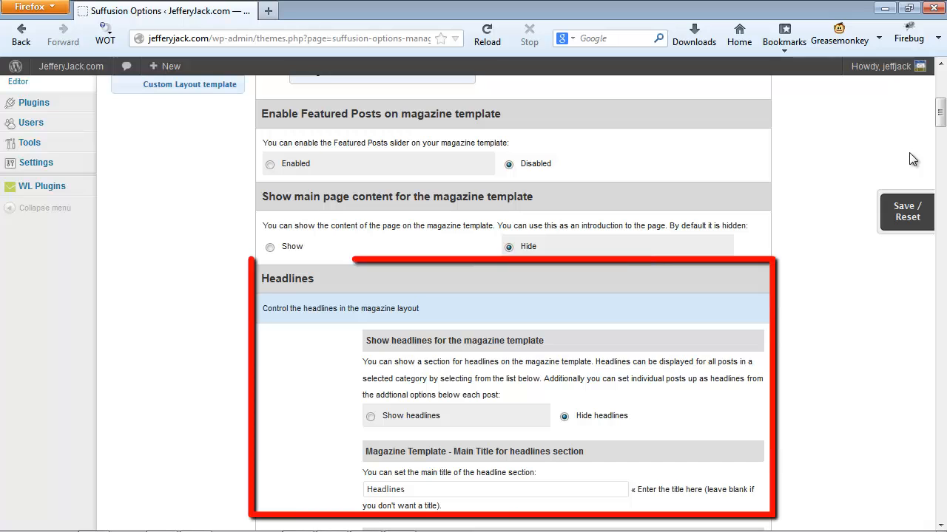
pyautogui.scroll(-3)
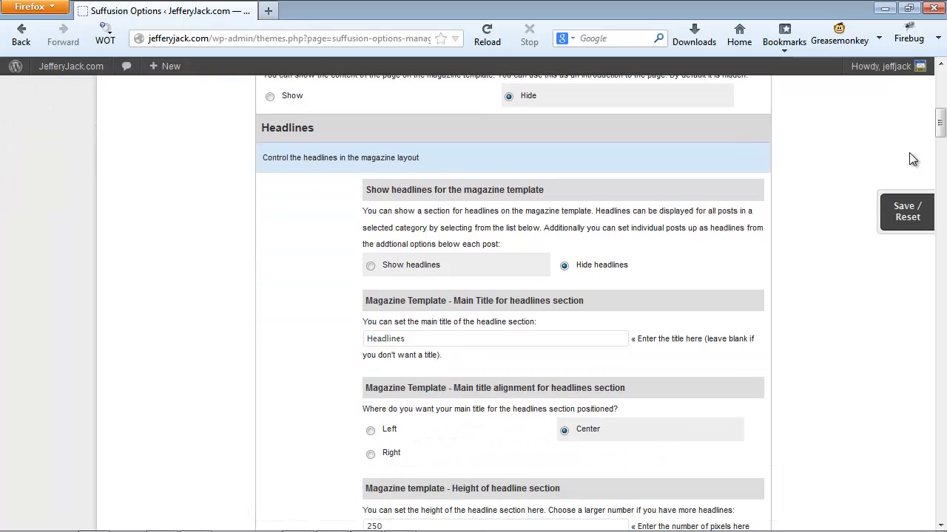
pyautogui.scroll(-3)
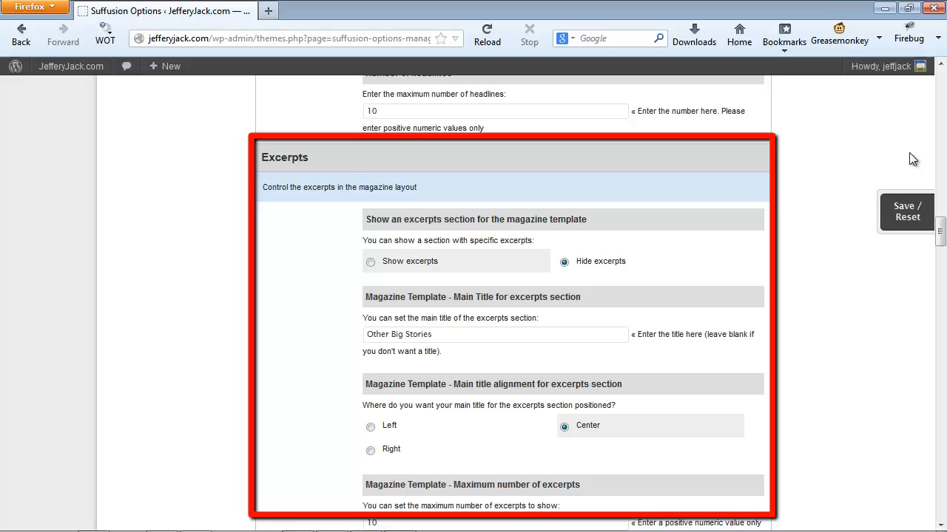
pyautogui.scroll(-3)
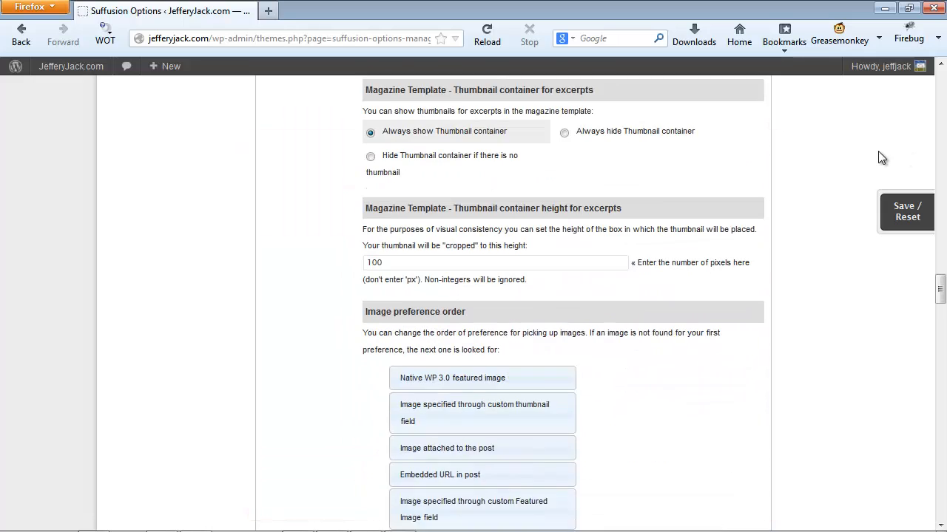
pyautogui.scroll(-3)
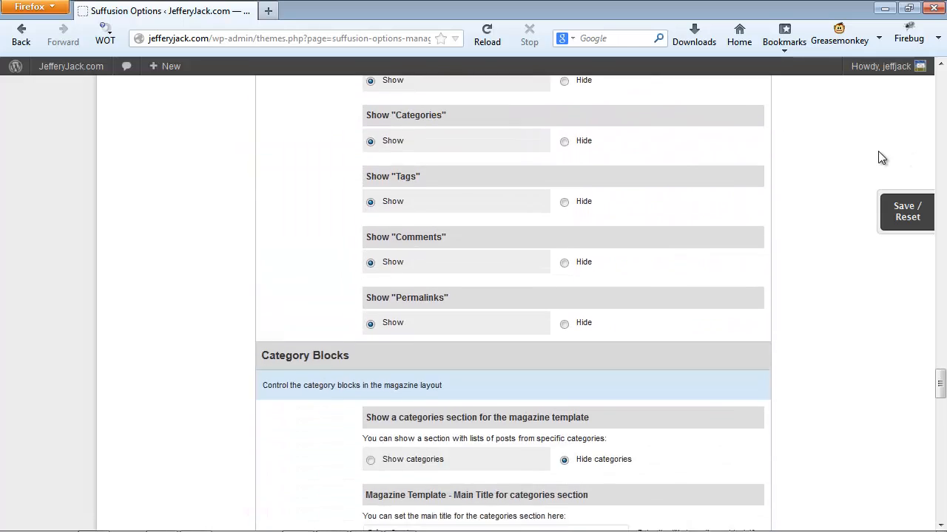
pyautogui.scroll(-3)
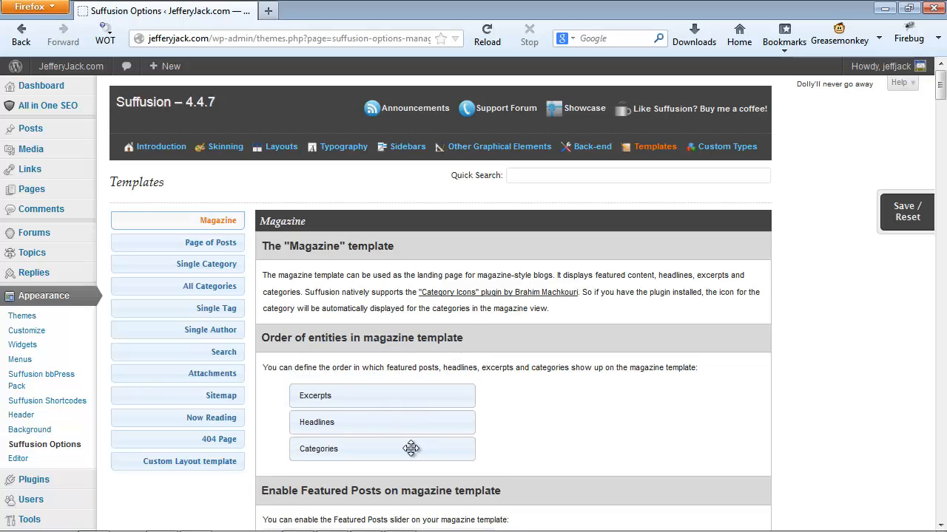
# - Drag Categories above Headlines so the order reads Excerpts, Categories, Headlines
pyautogui.moveTo(411, 450); pyautogui.dragTo(411, 411)
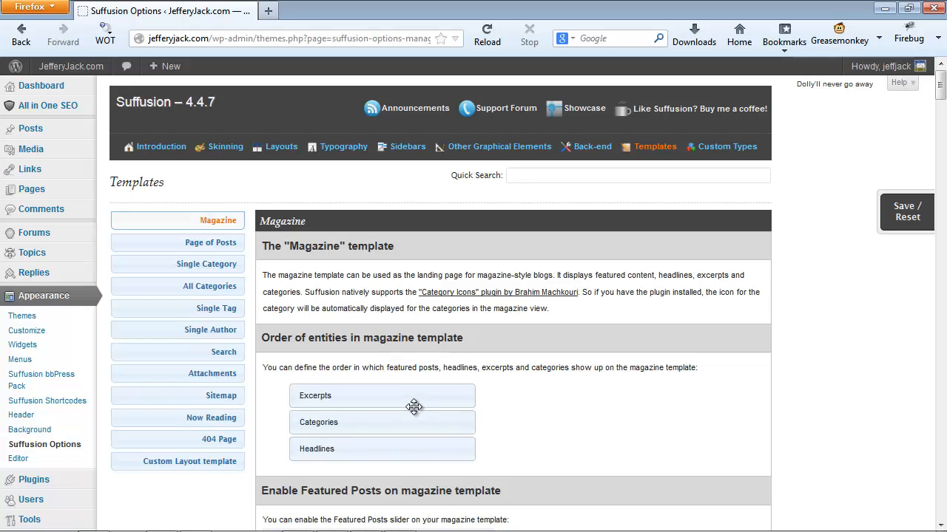